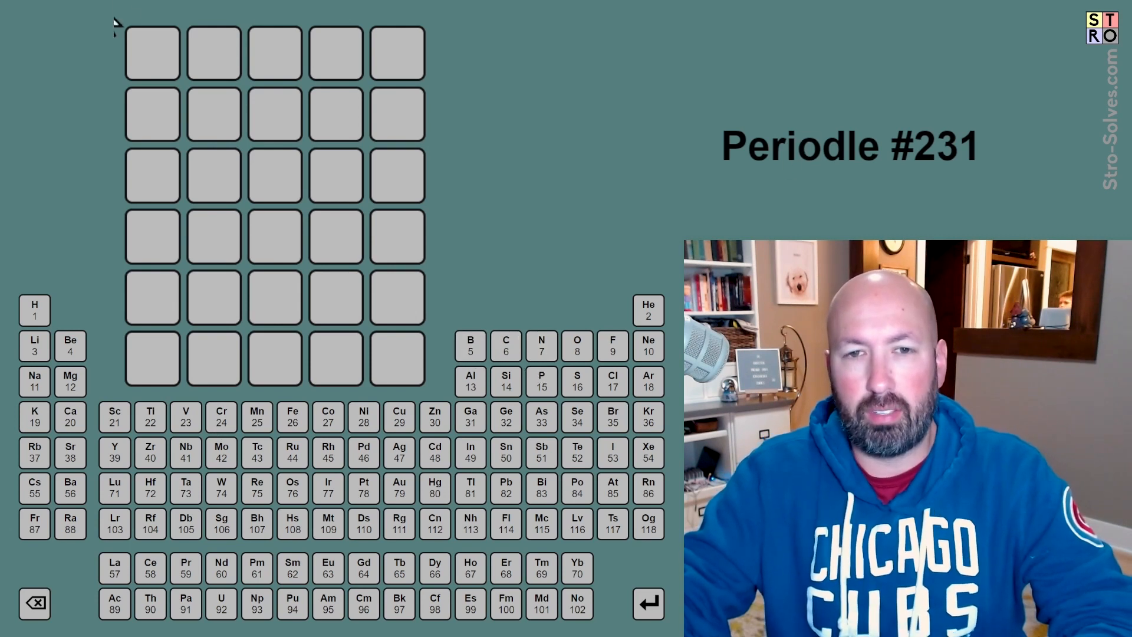
mouse_move(253, 69)
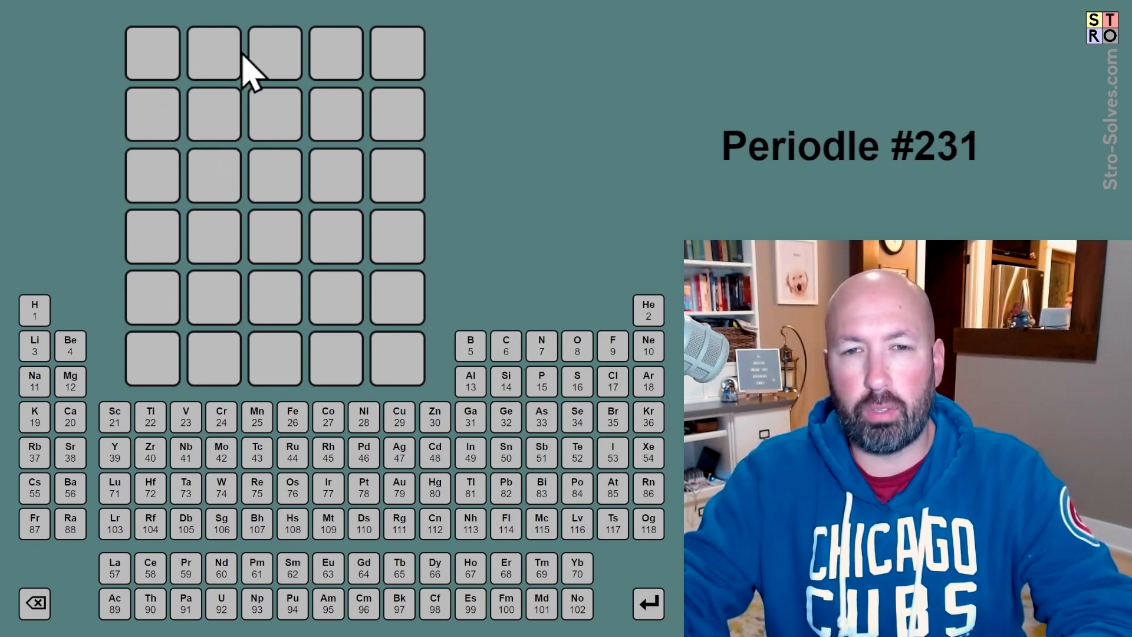
mouse_move(199, 87)
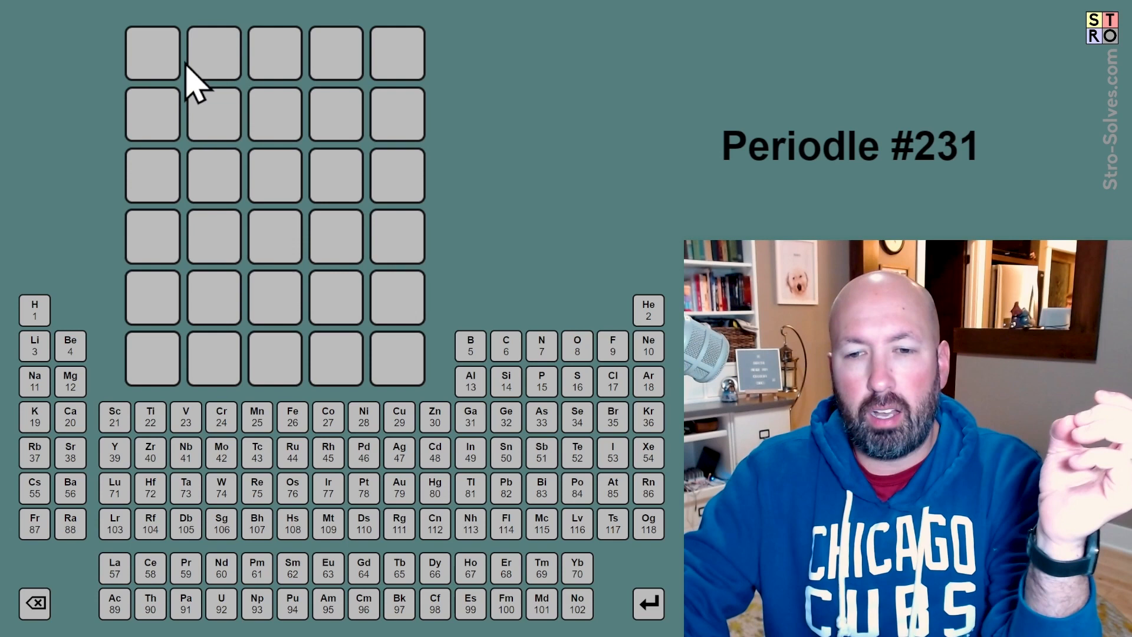
mouse_move(210, 69)
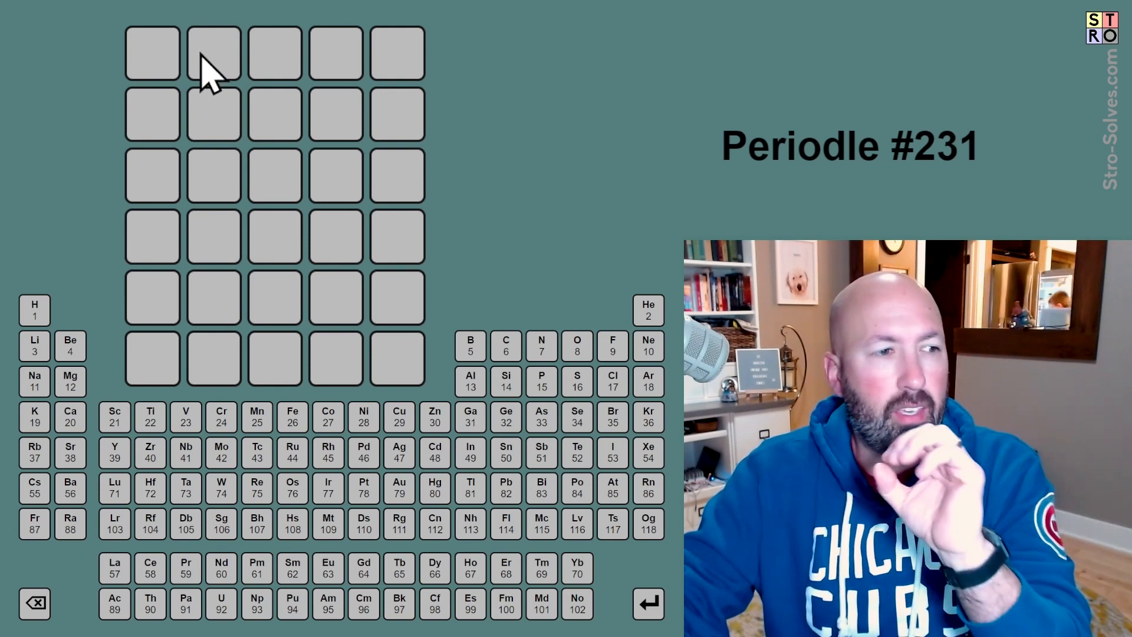
mouse_move(296, 72)
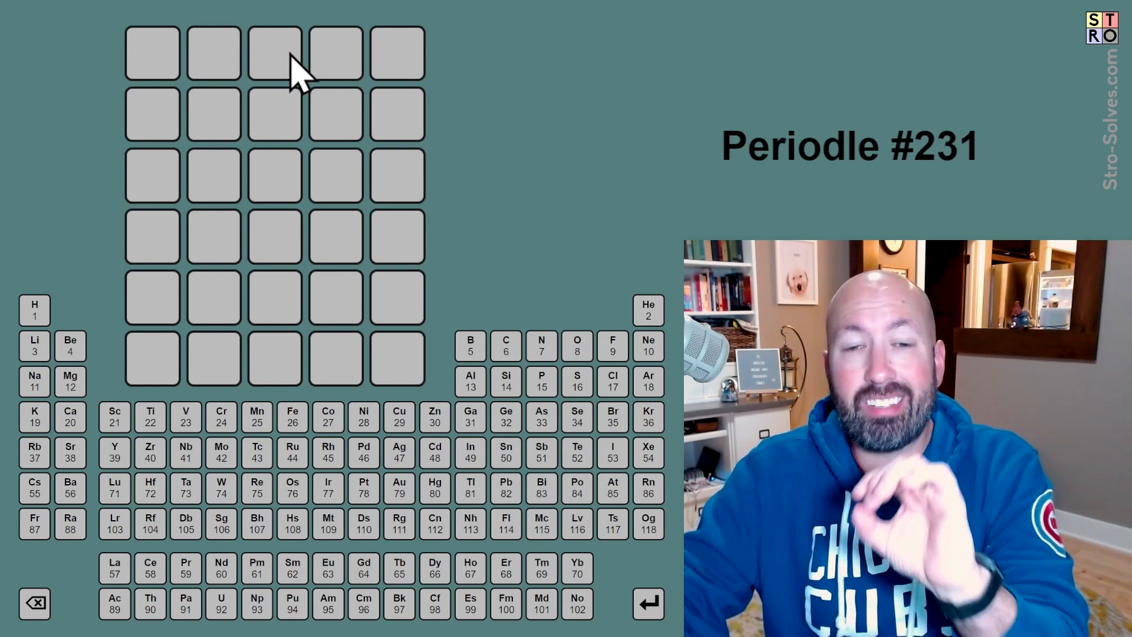
mouse_move(375, 116)
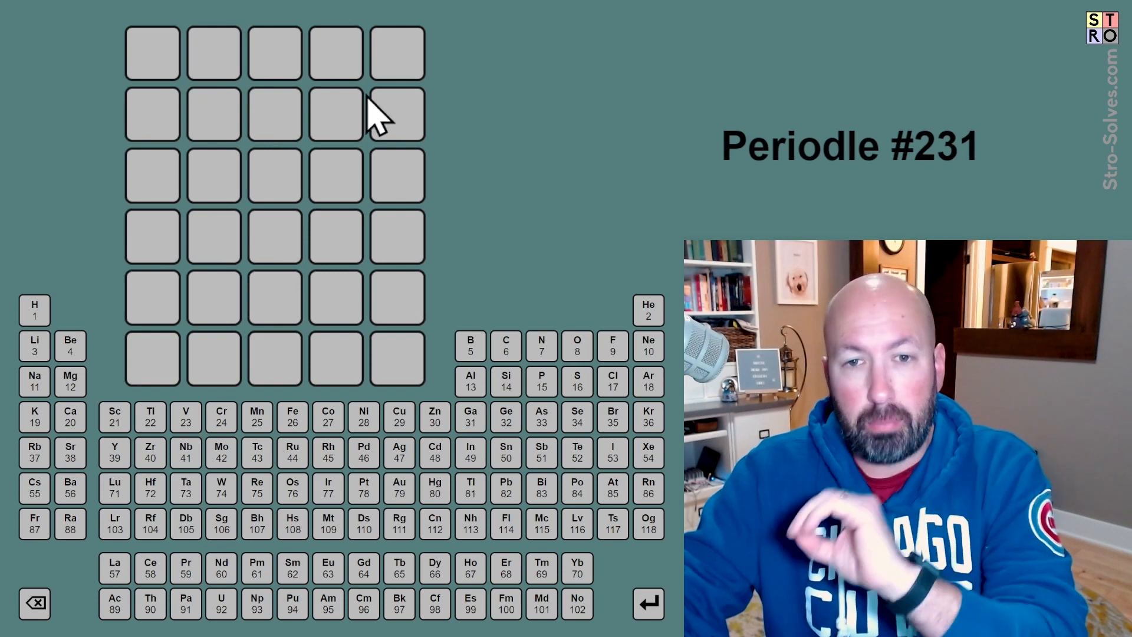
mouse_move(253, 141)
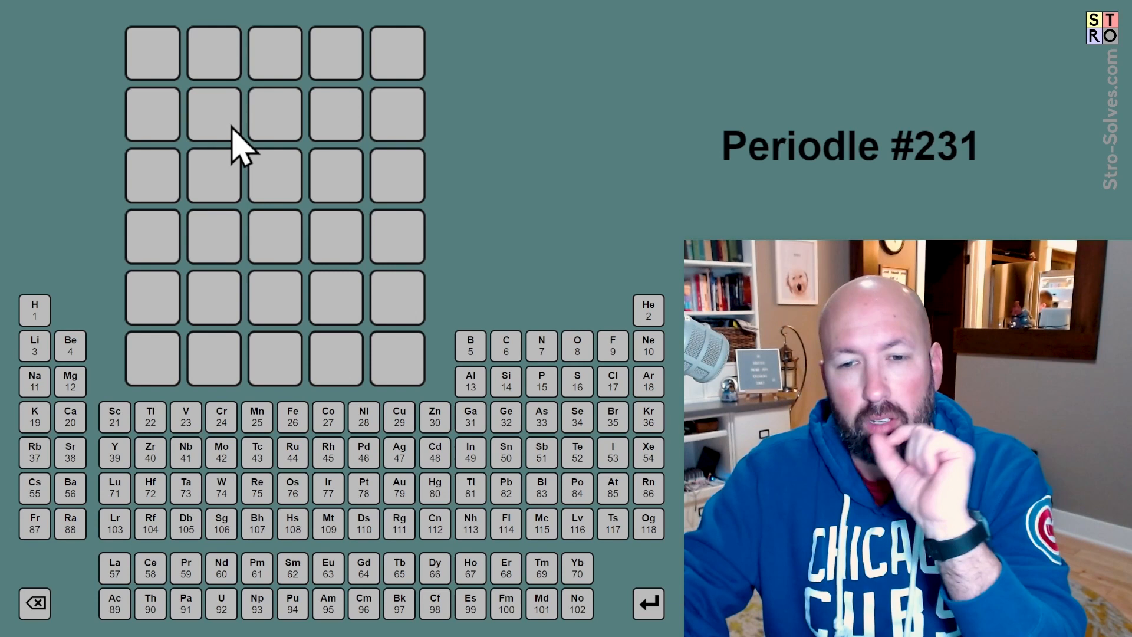
mouse_move(300, 163)
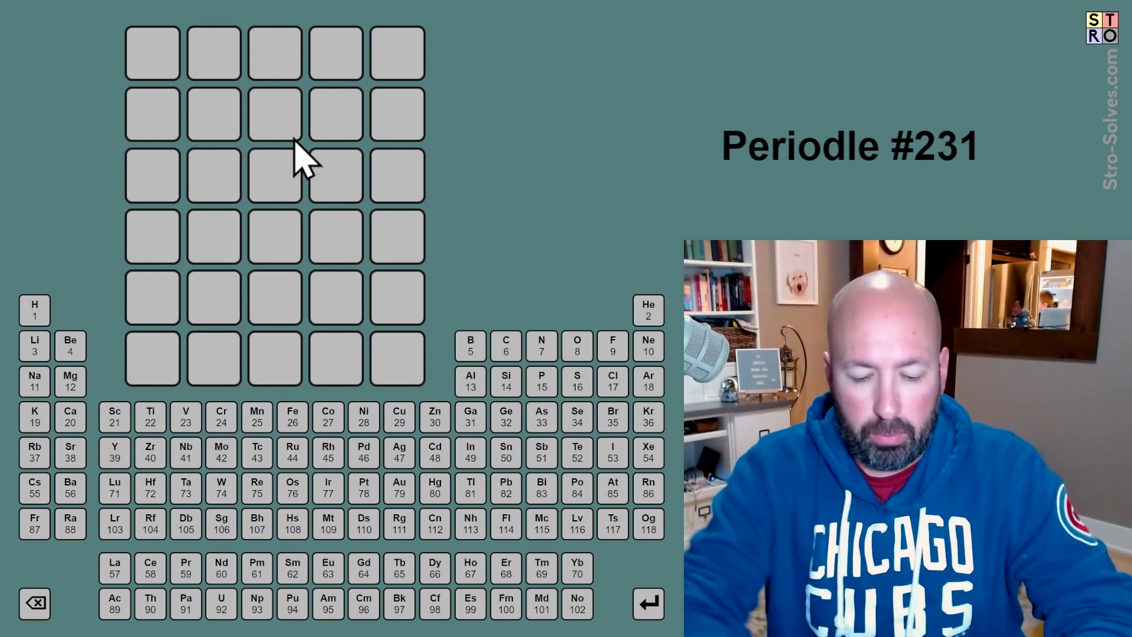
Start the first guess with Na (replacing Al) followed by Li.
click(470, 381)
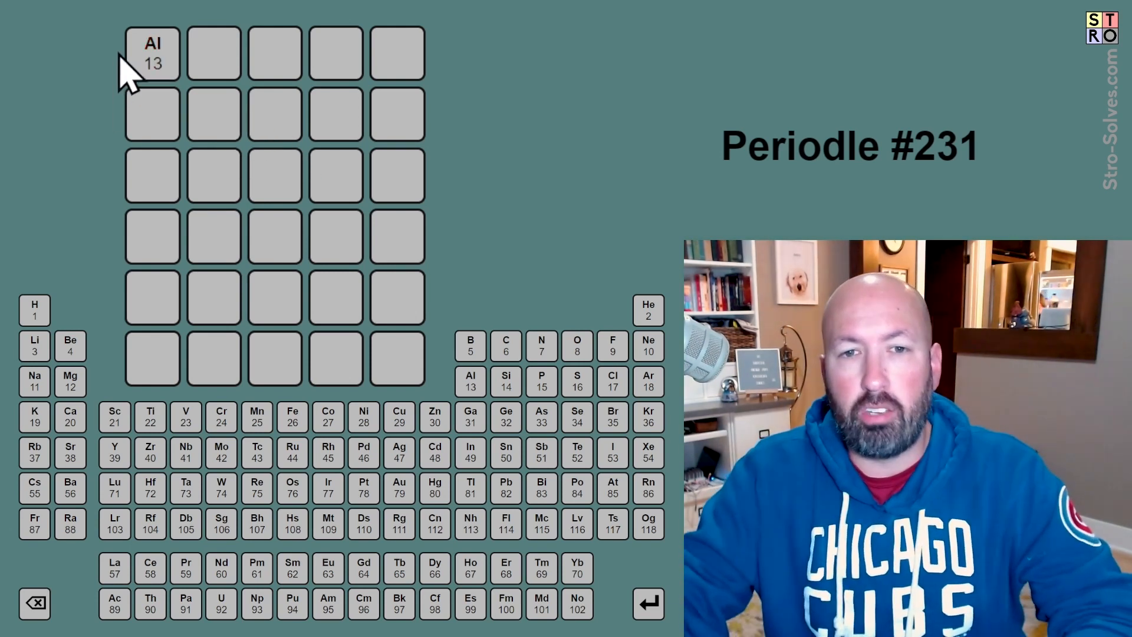
mouse_move(398, 52)
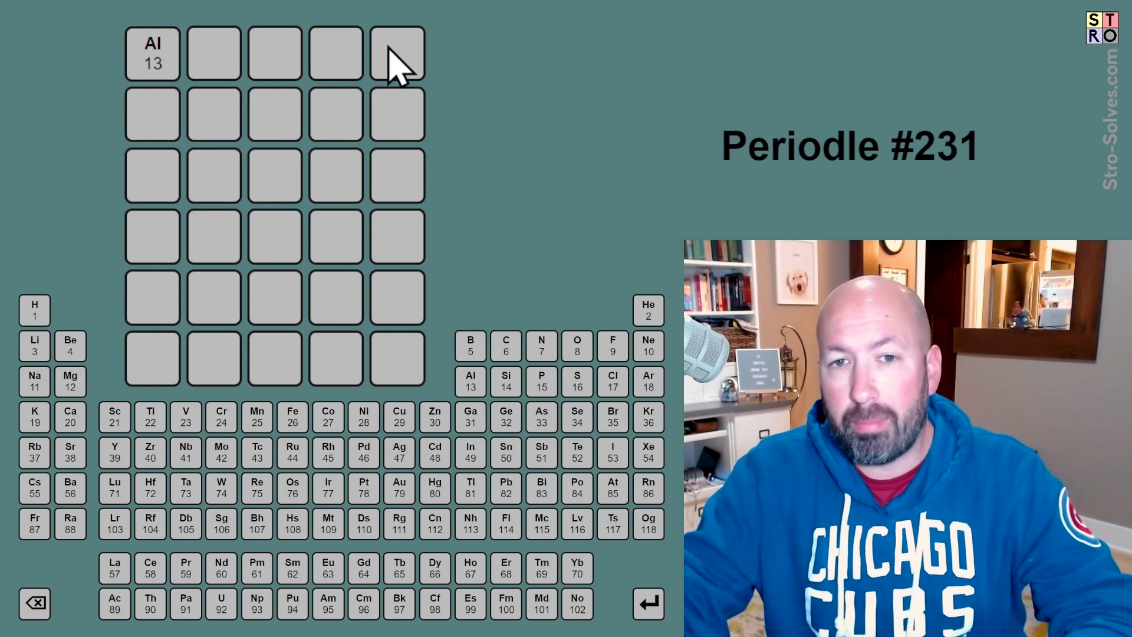
mouse_move(213, 112)
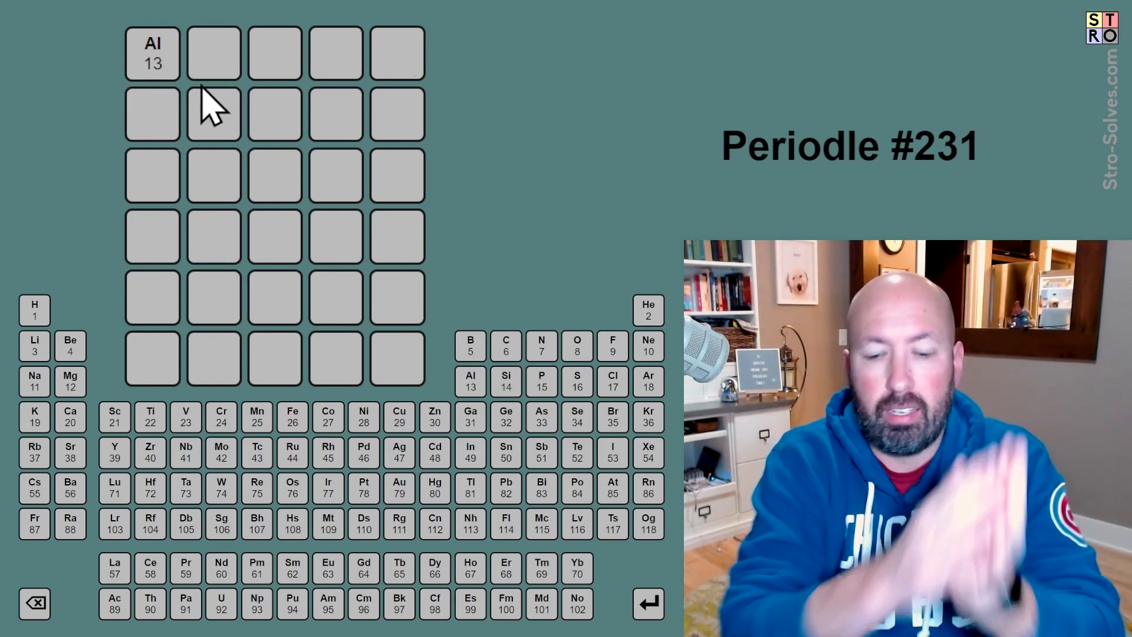
click(33, 382)
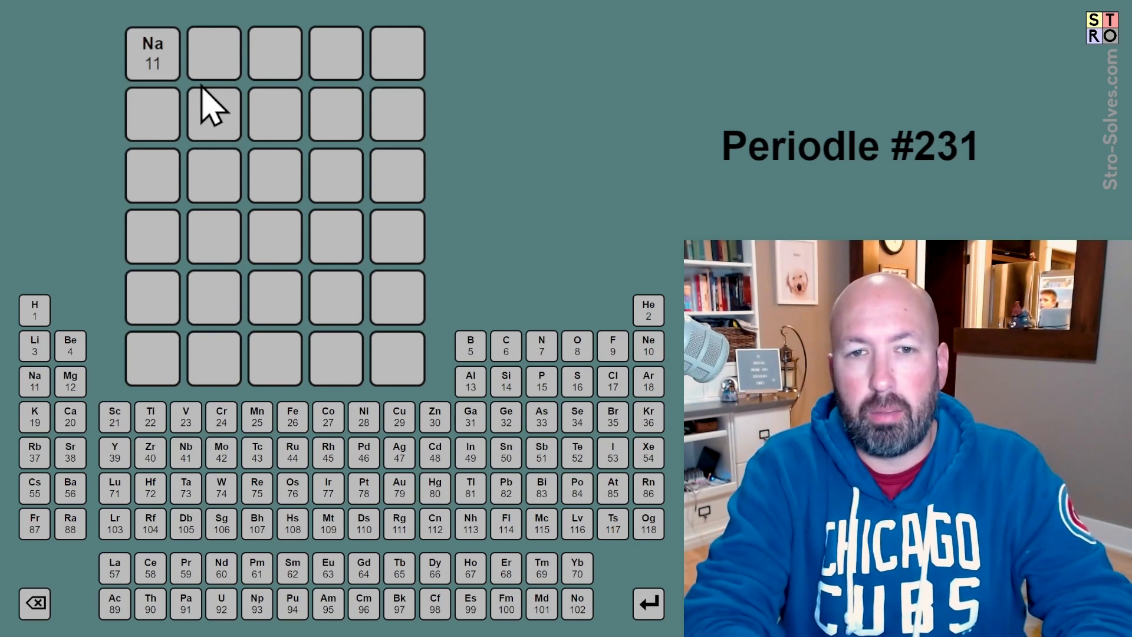
click(213, 52)
text( Li)
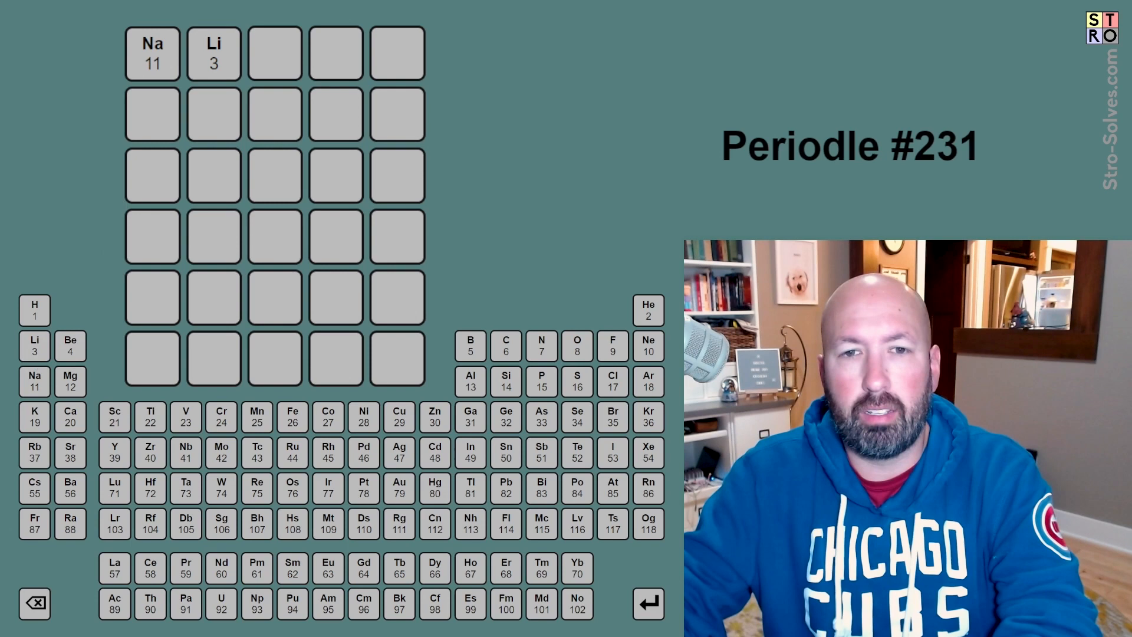
mouse_move(224, 61)
text(S P O O N)
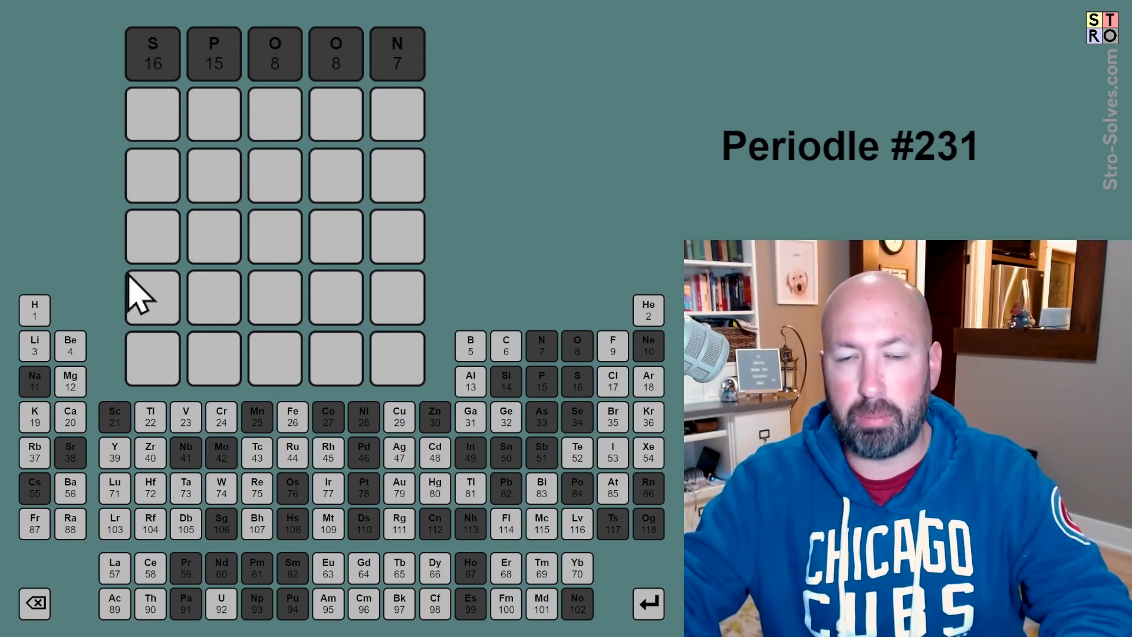
mouse_move(210, 134)
text(KNIVEs)
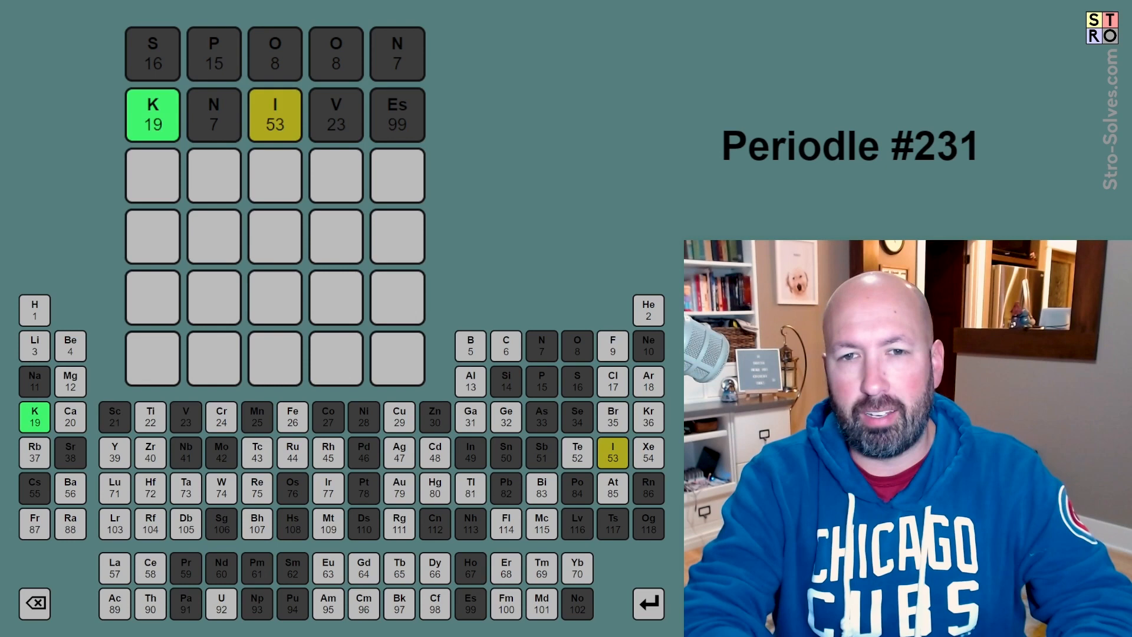
mouse_move(151, 162)
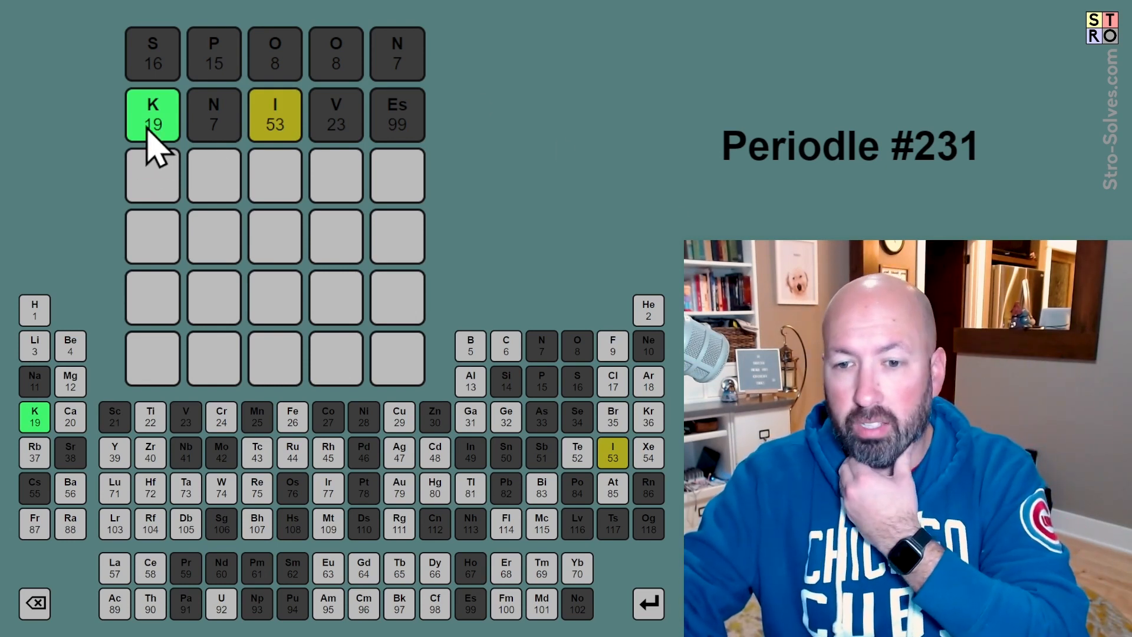
mouse_move(274, 130)
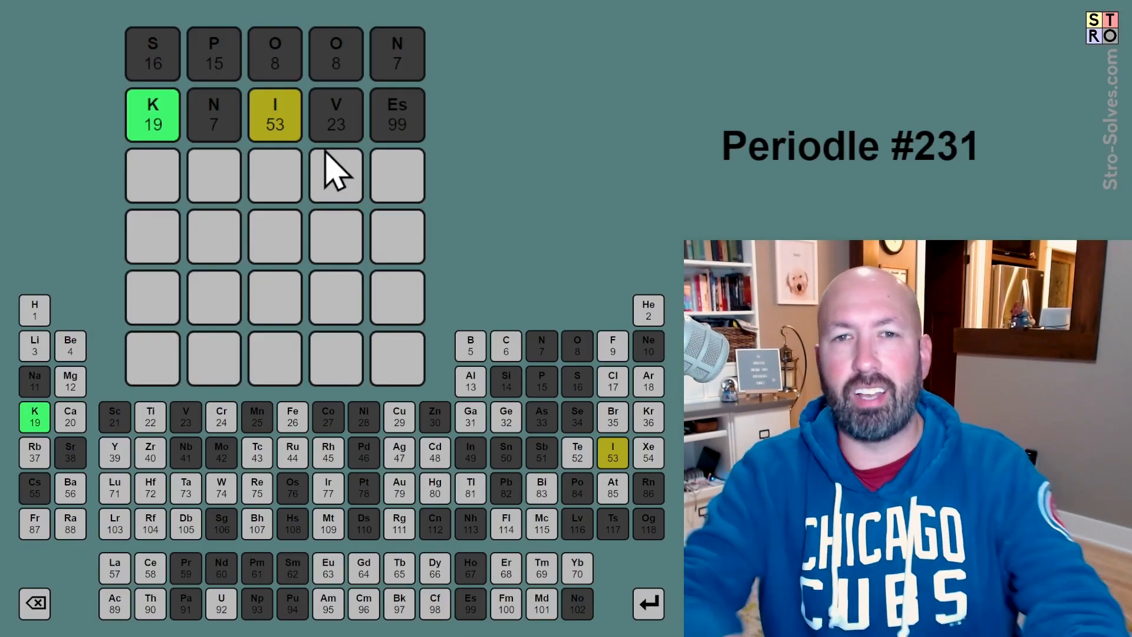
mouse_move(165, 134)
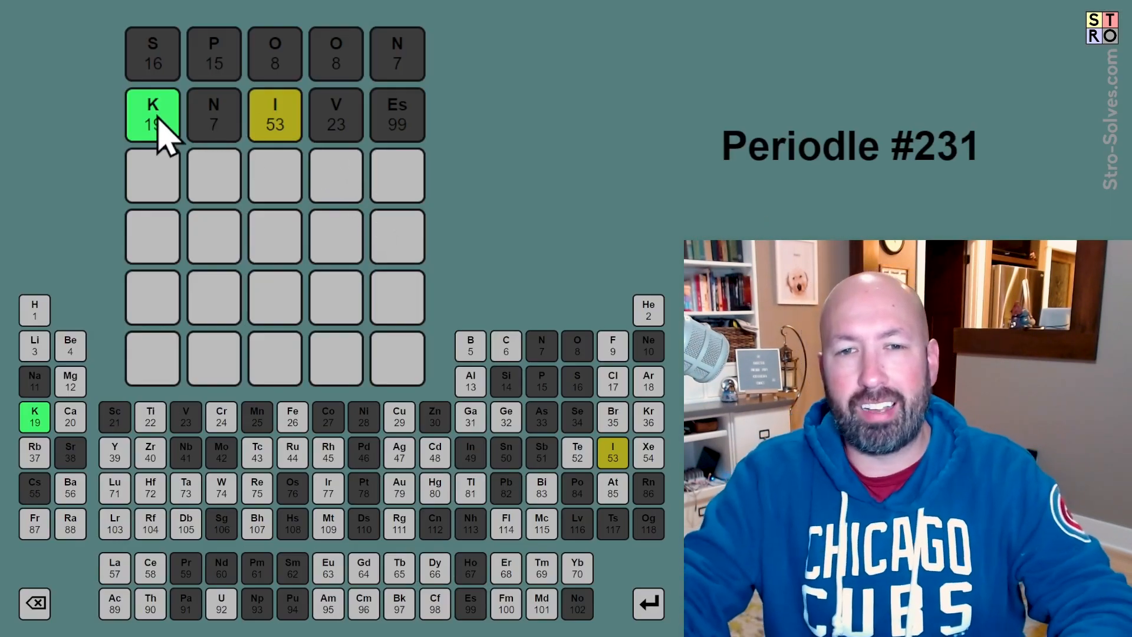
mouse_move(169, 231)
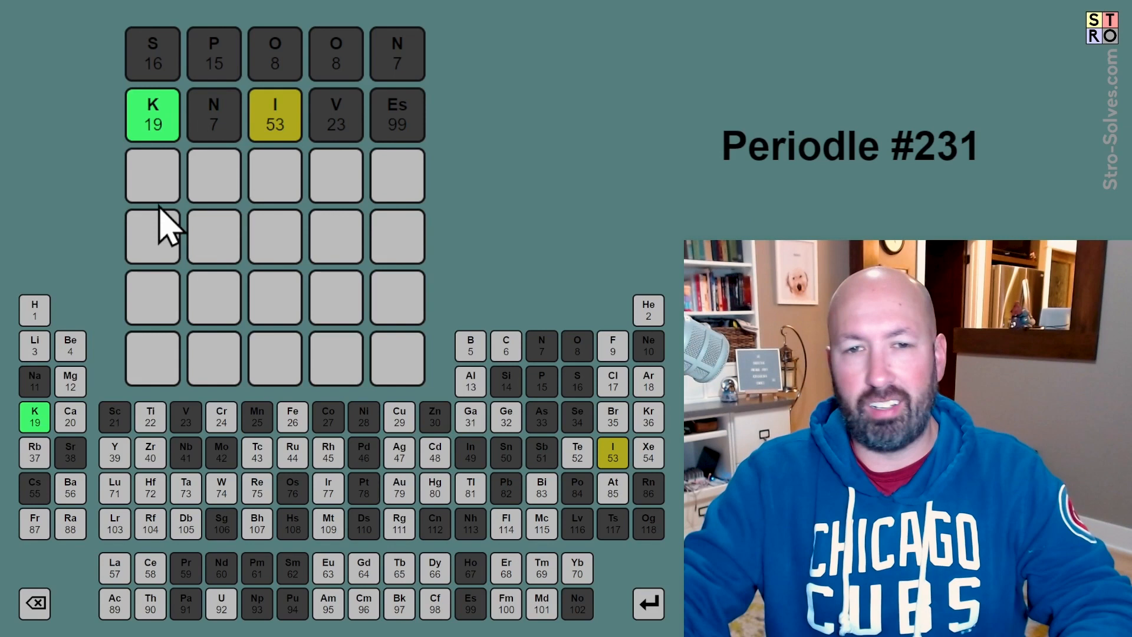
mouse_move(166, 129)
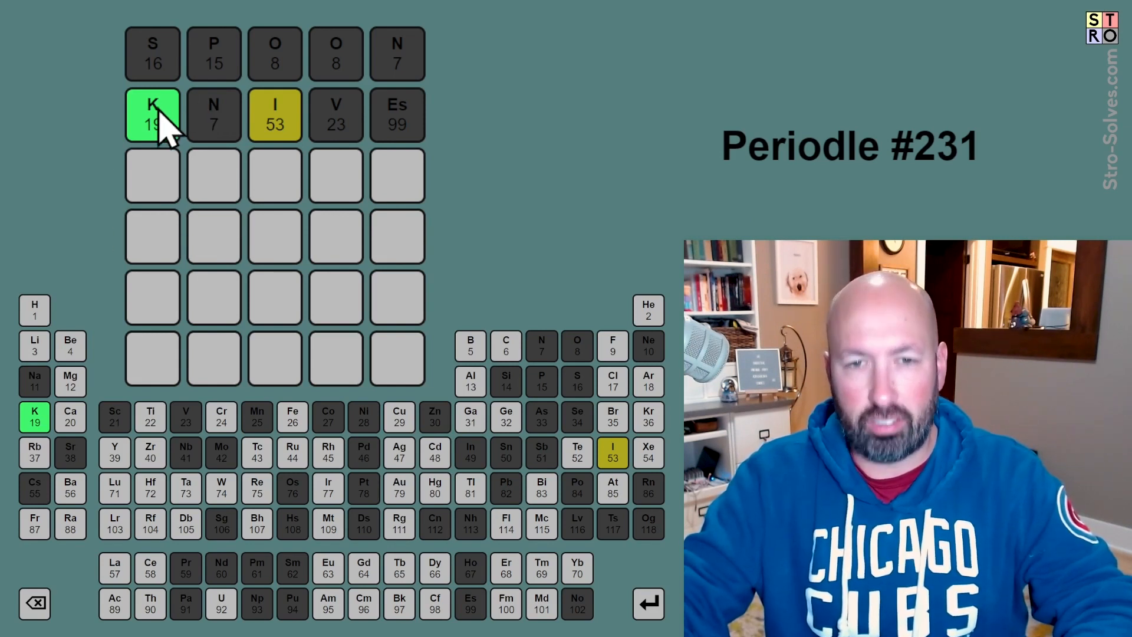
mouse_move(277, 220)
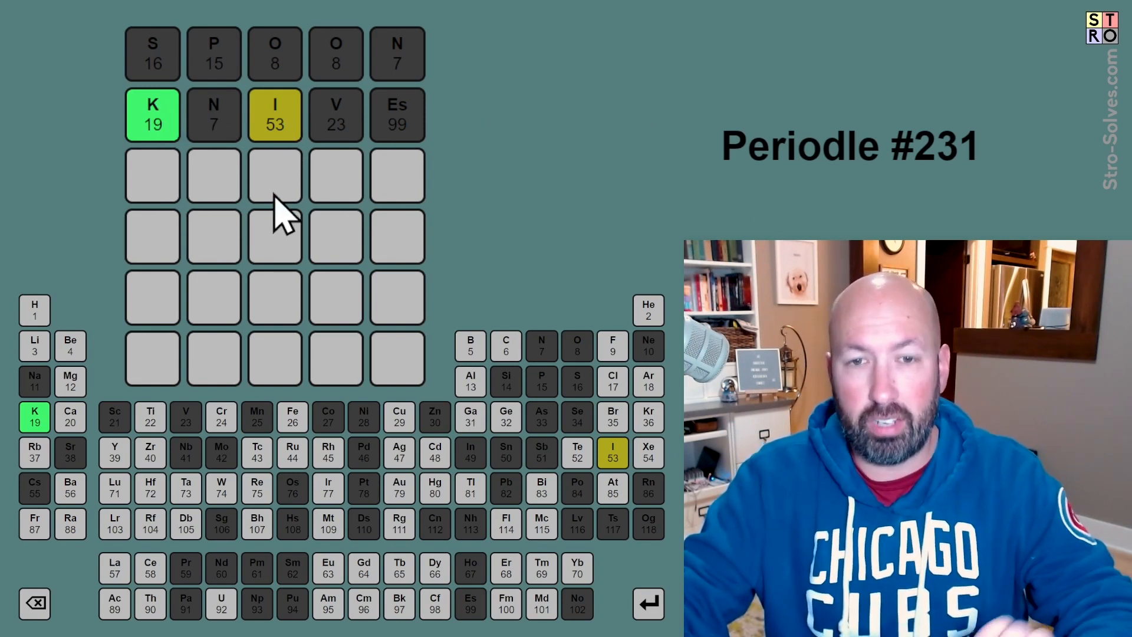
mouse_move(396, 180)
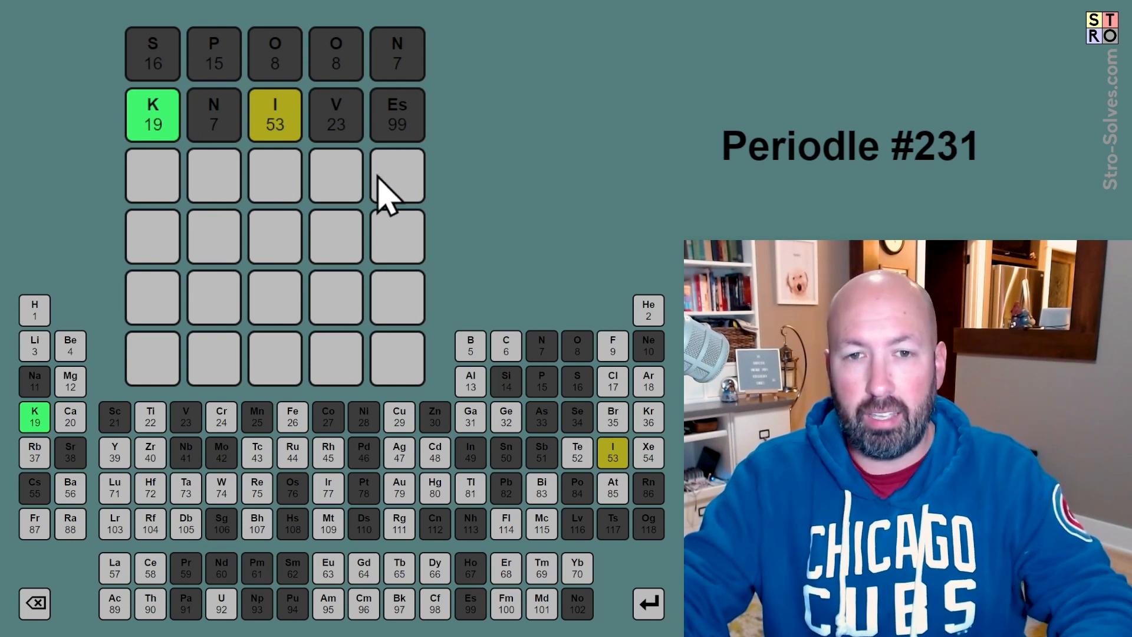
mouse_move(440, 293)
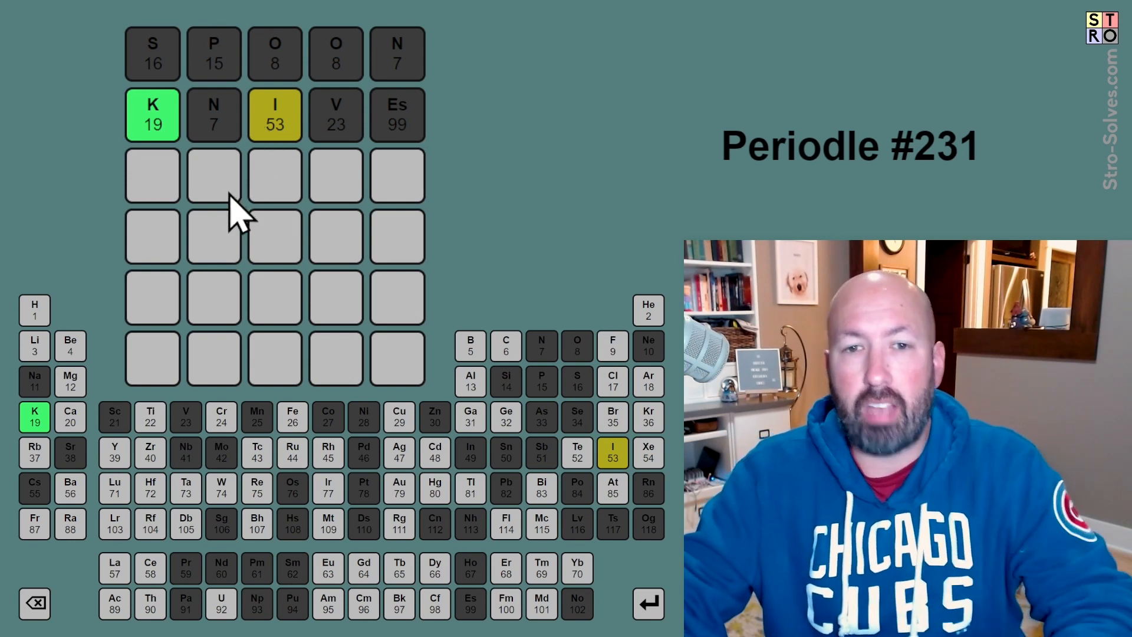
mouse_move(610, 179)
text(KIT)
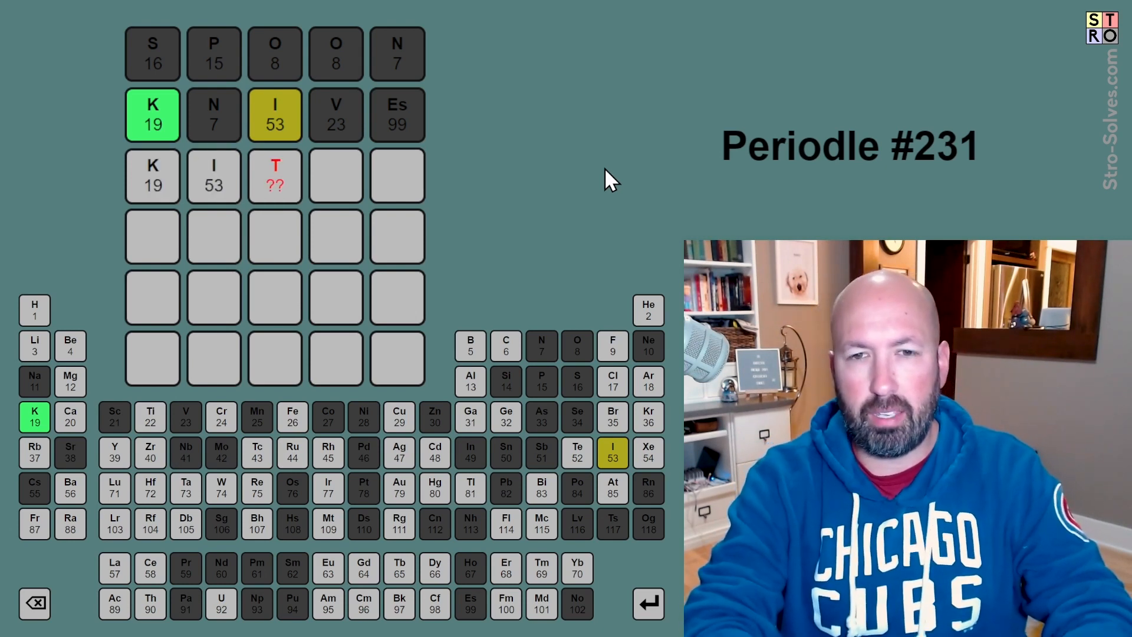
Place K in the first tile and I in the fourth tile of the third row.
click(35, 602)
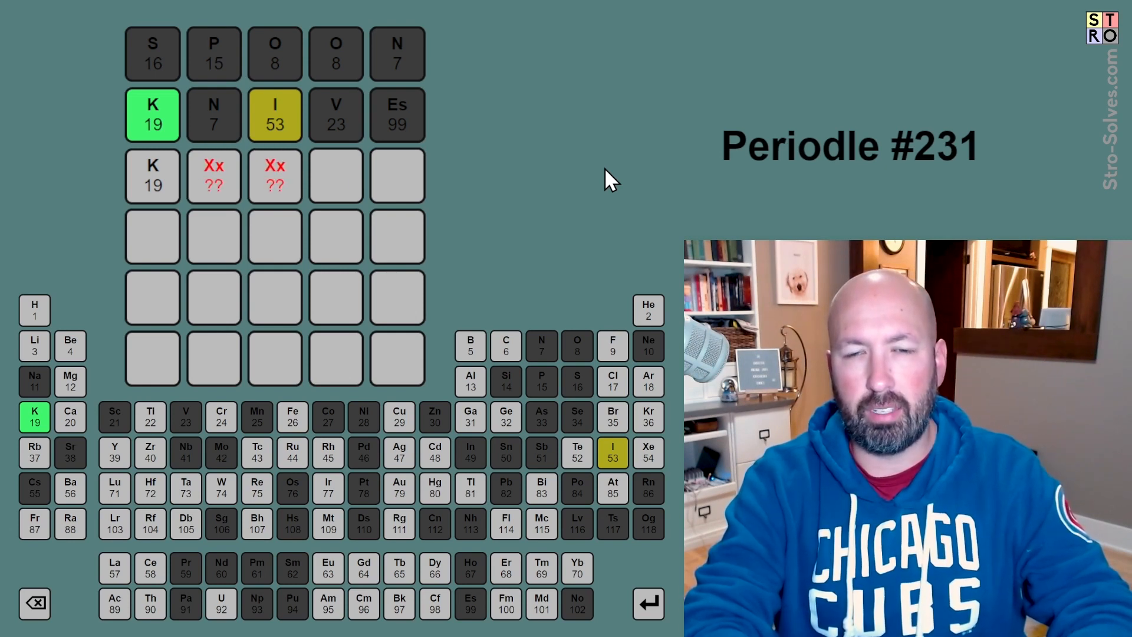
click(612, 453)
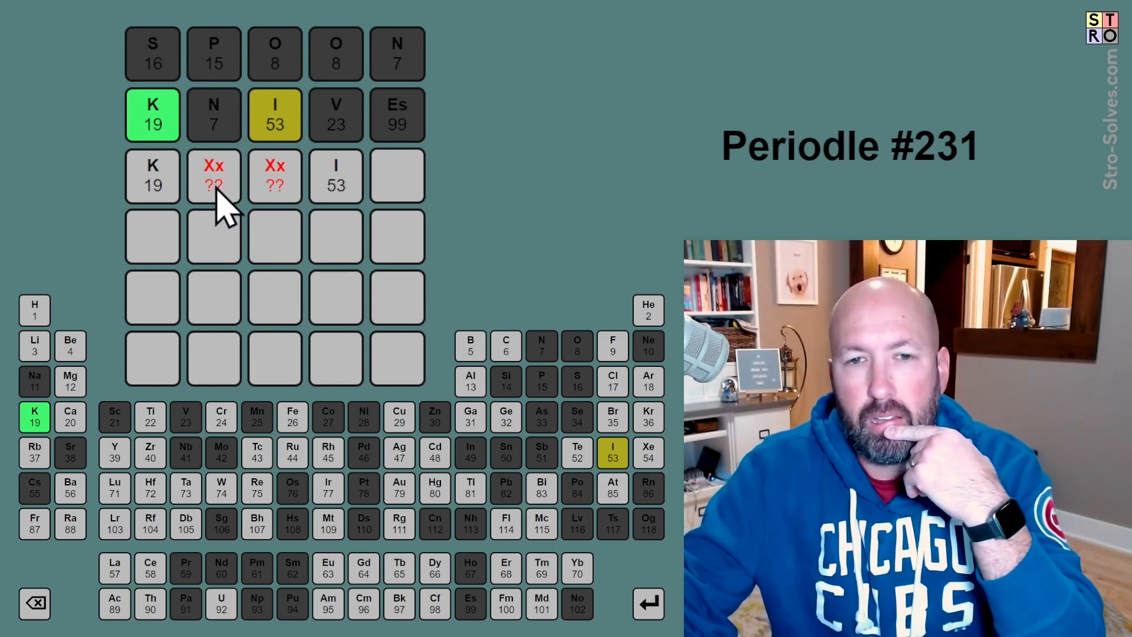
mouse_move(199, 191)
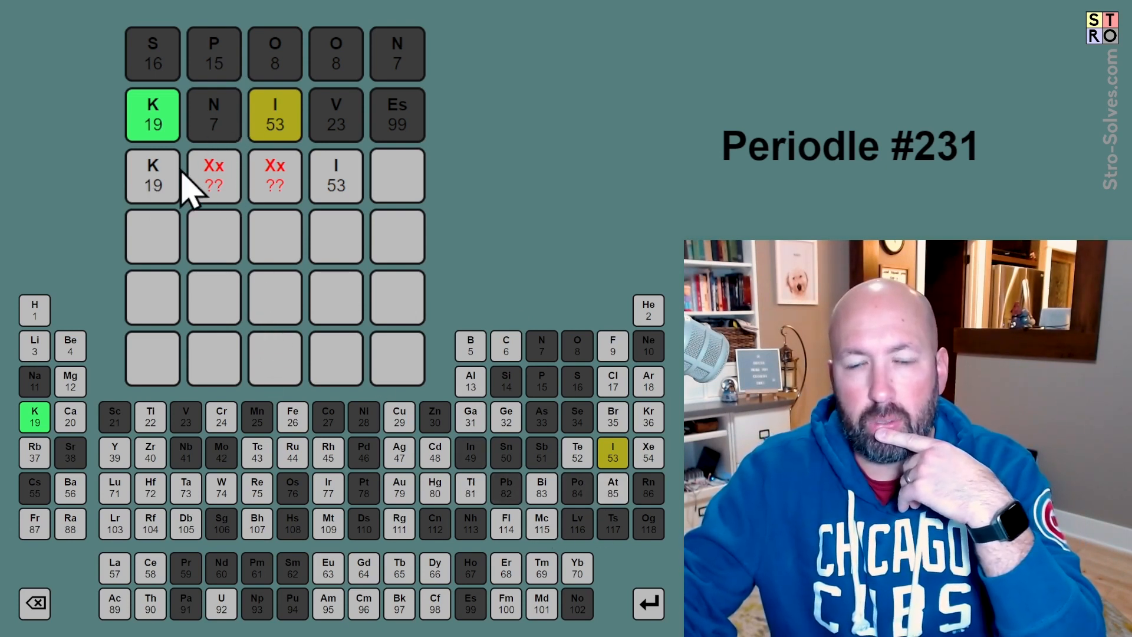
mouse_move(419, 375)
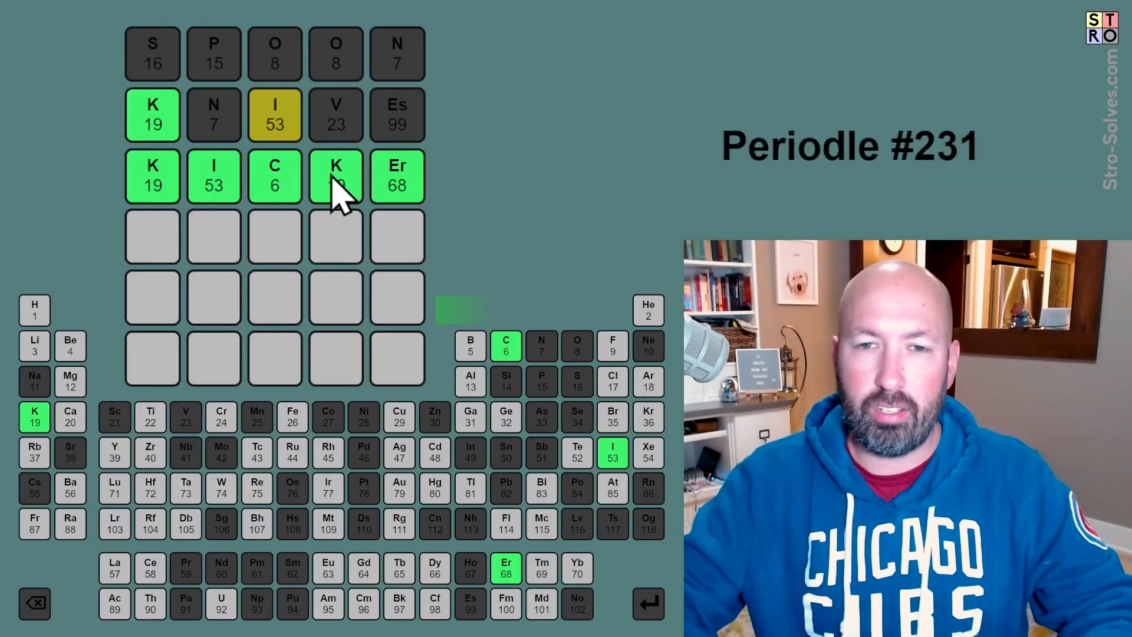
Submit K-I-C-K-Er as the third guess, turning every tile green.
click(336, 177)
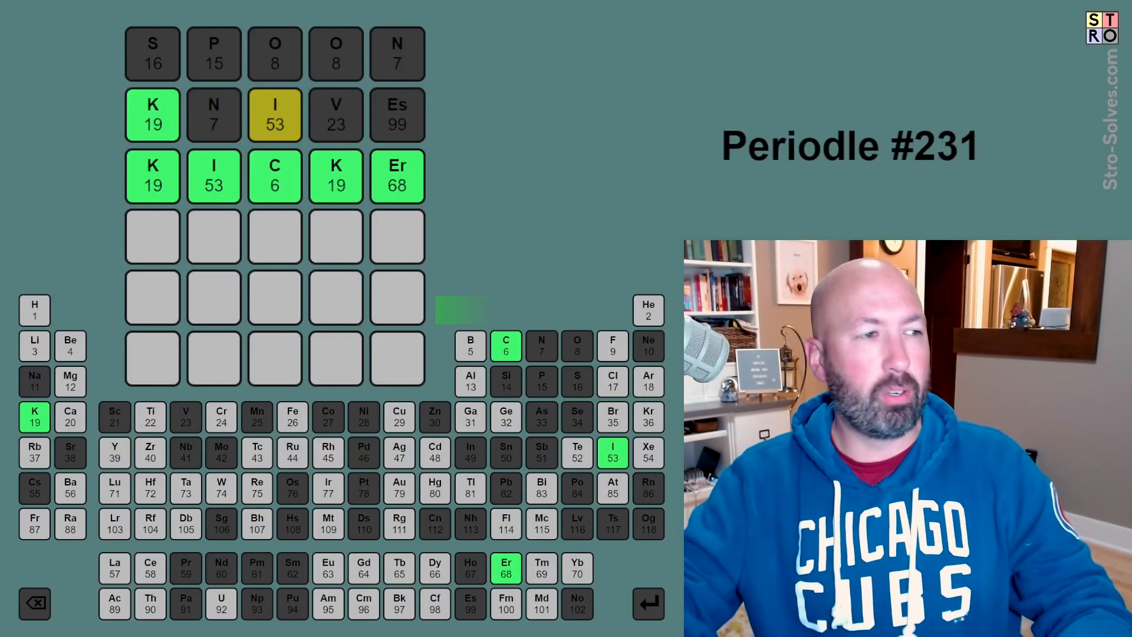